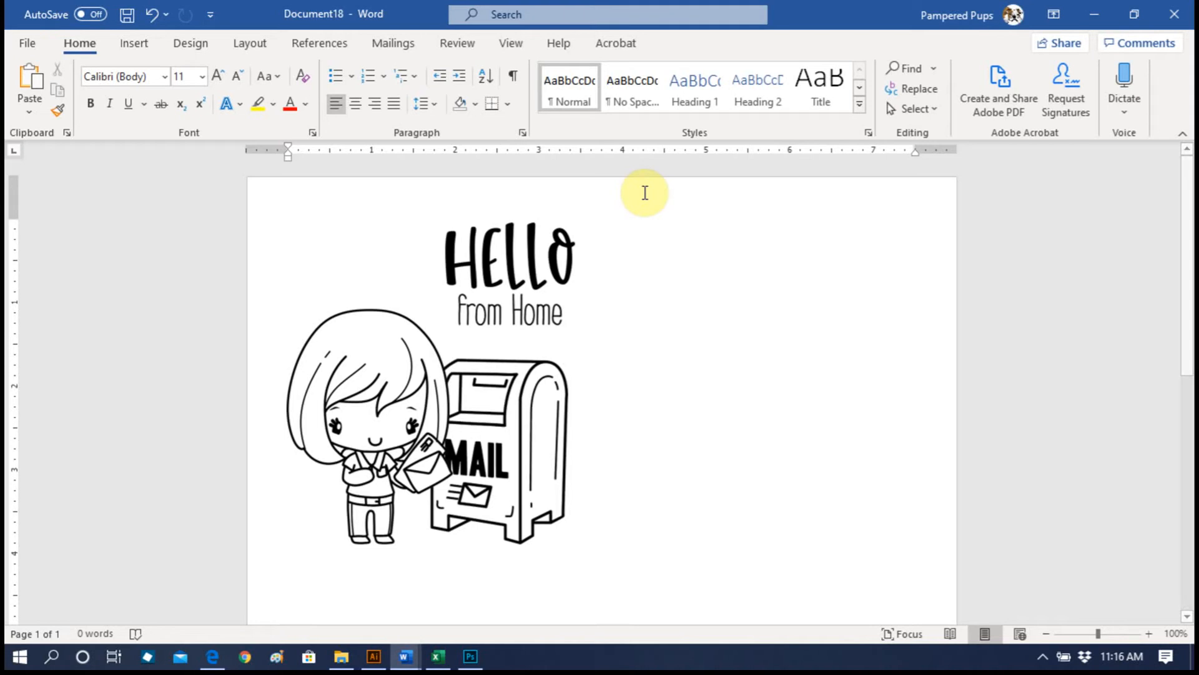
# Select everything on the page and copy the whole Hello from Home scene.
pyautogui.click(664, 226)
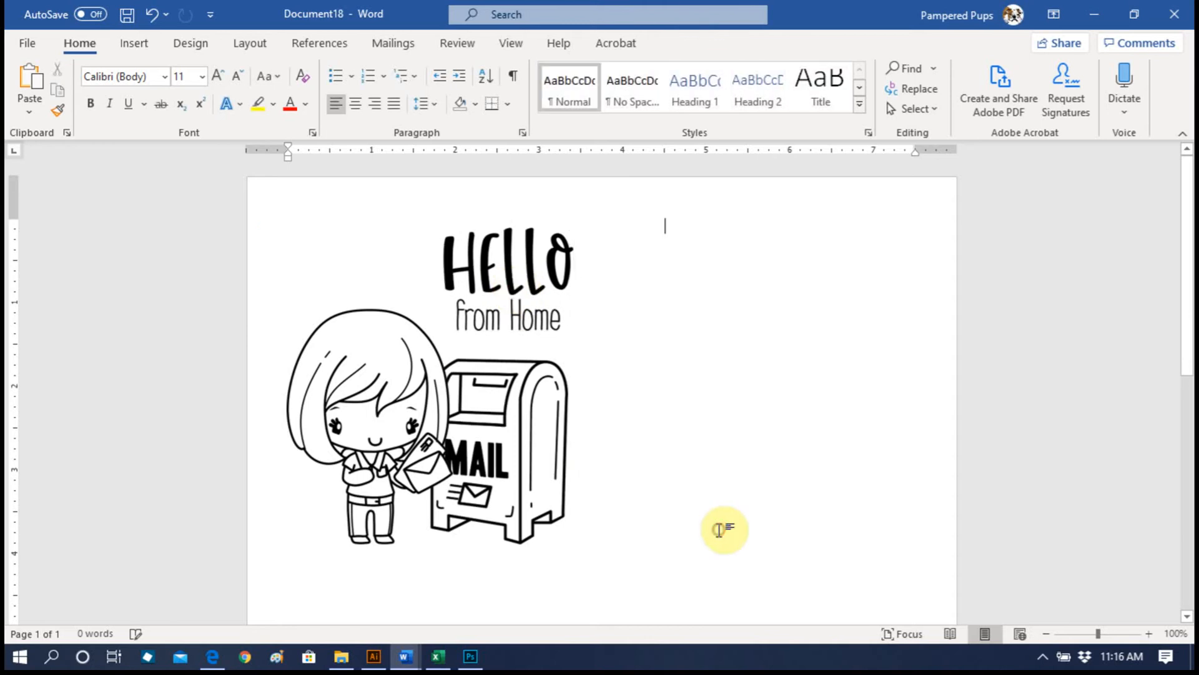
pyautogui.moveTo(928, 160)
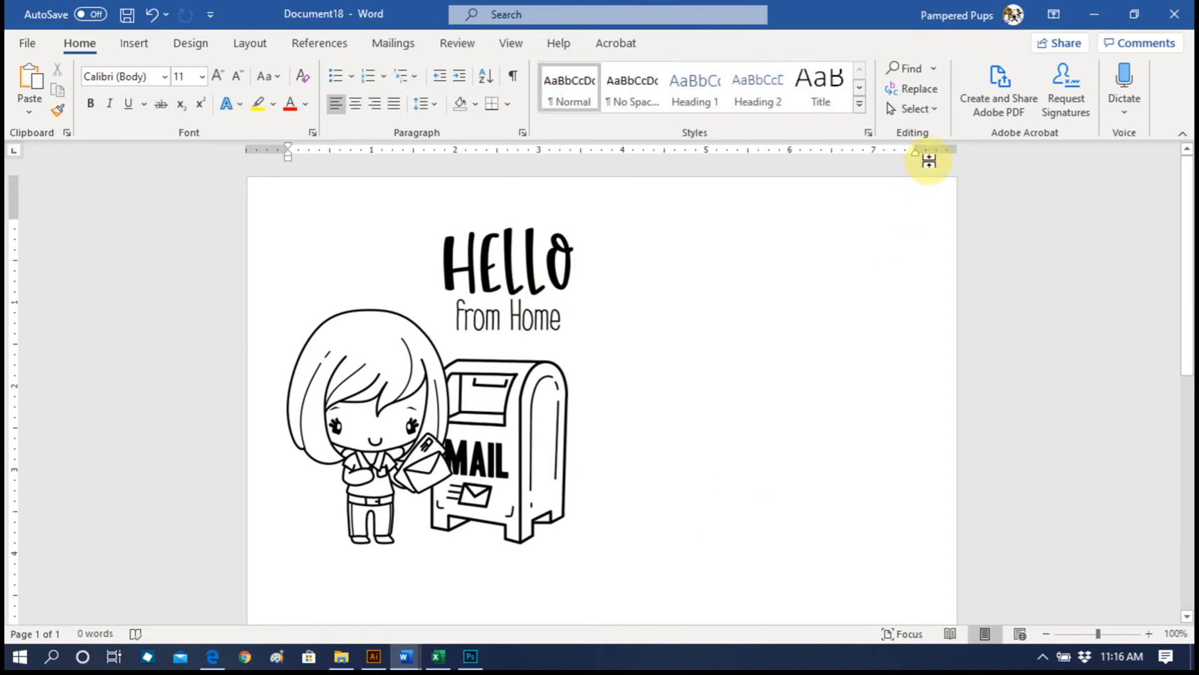
pyautogui.click(914, 108)
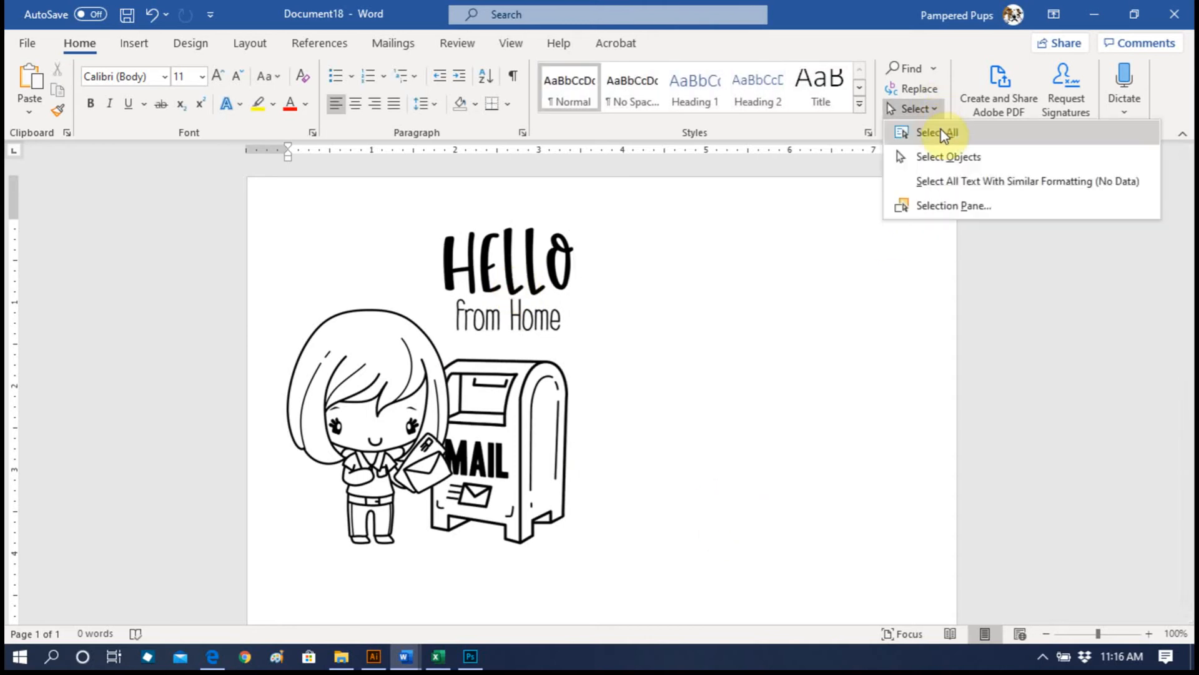
pyautogui.click(936, 132)
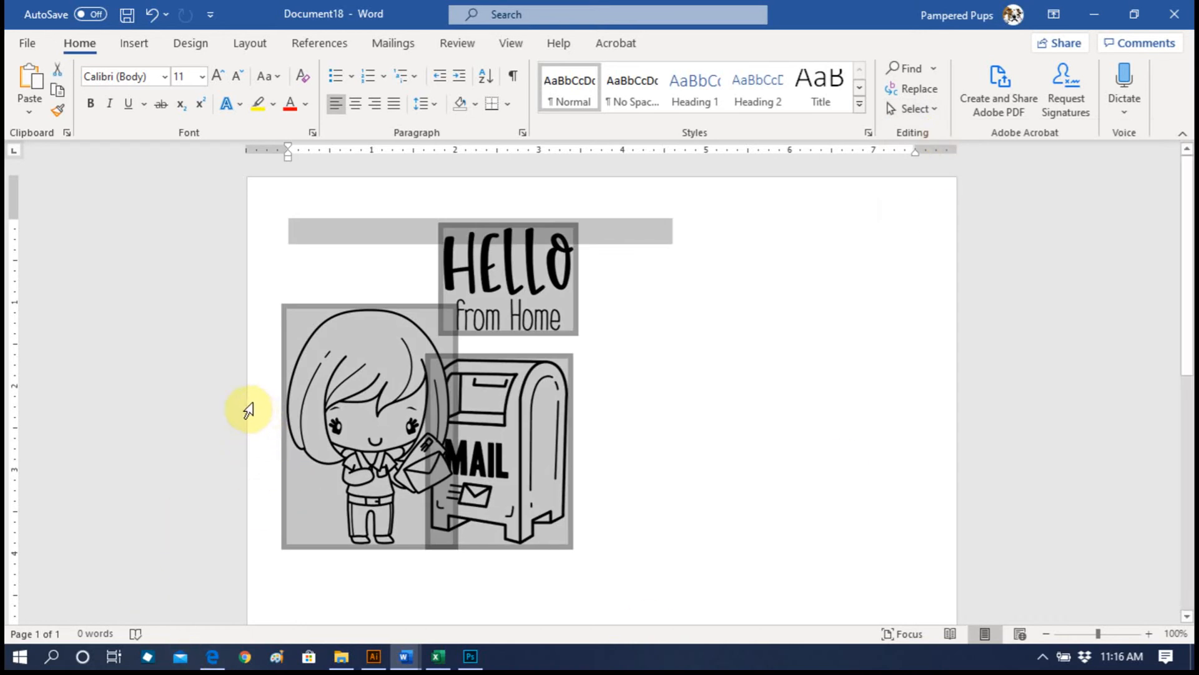
pyautogui.moveTo(382, 433)
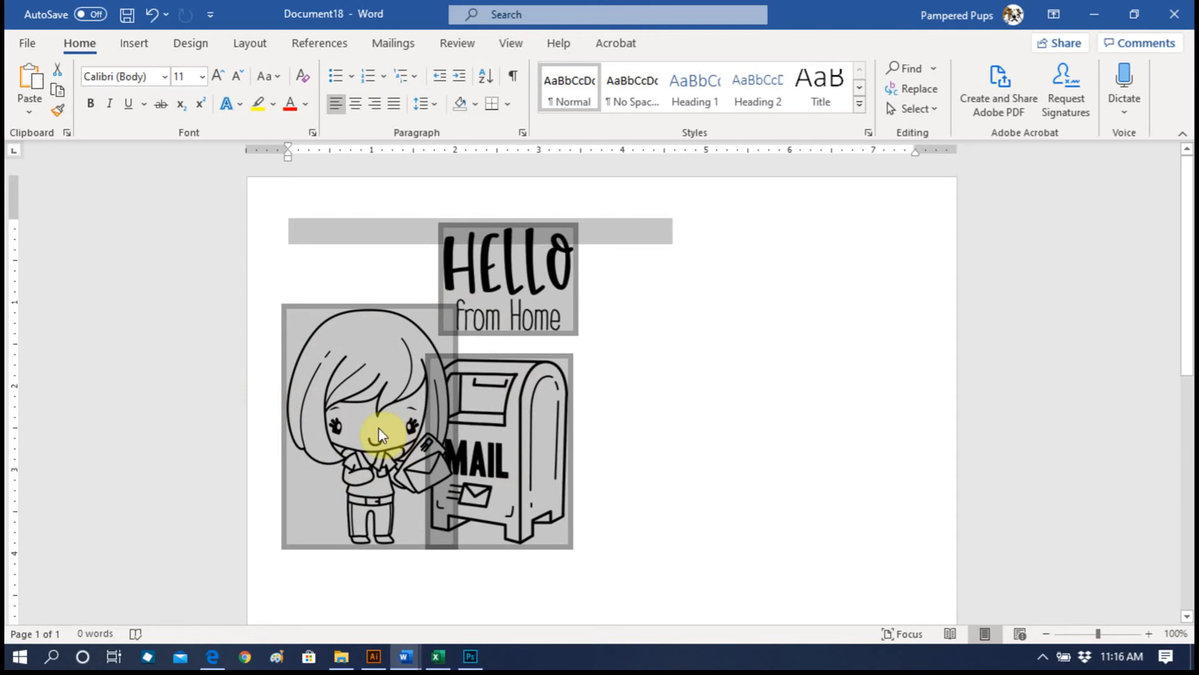
pyautogui.rightClick(382, 433)
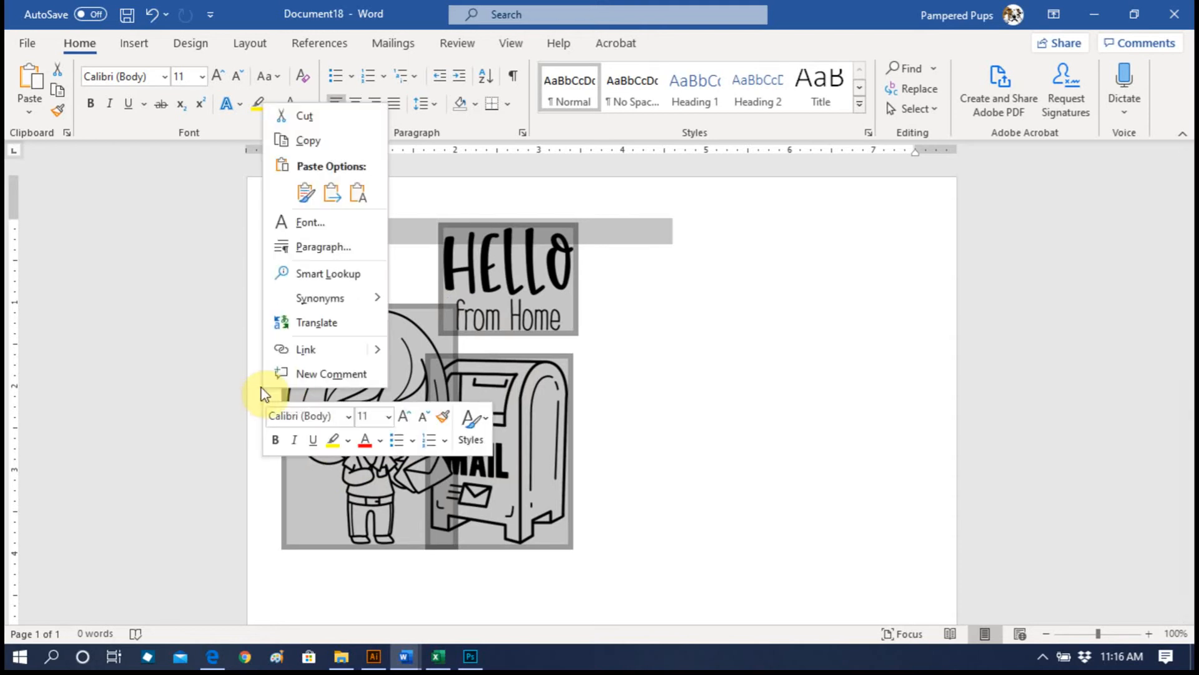
pyautogui.moveTo(333, 146)
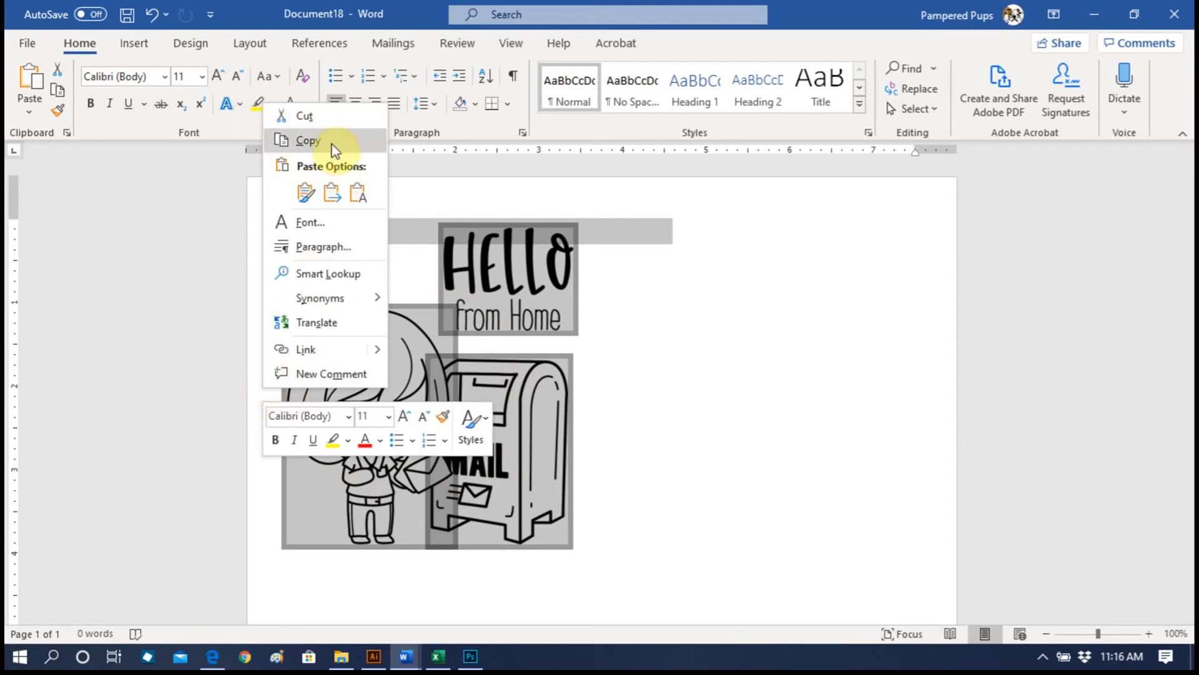
pyautogui.click(661, 393)
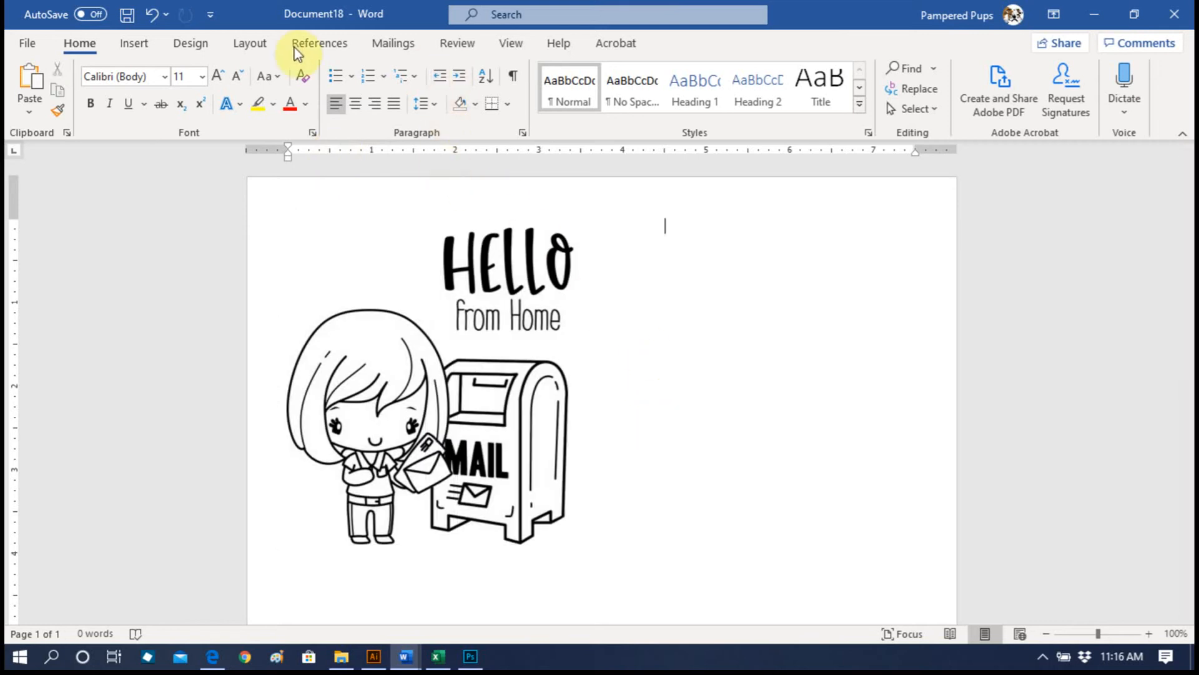
# Hide all three pictures using Hide All in the Layout Selection Pane.
pyautogui.click(250, 43)
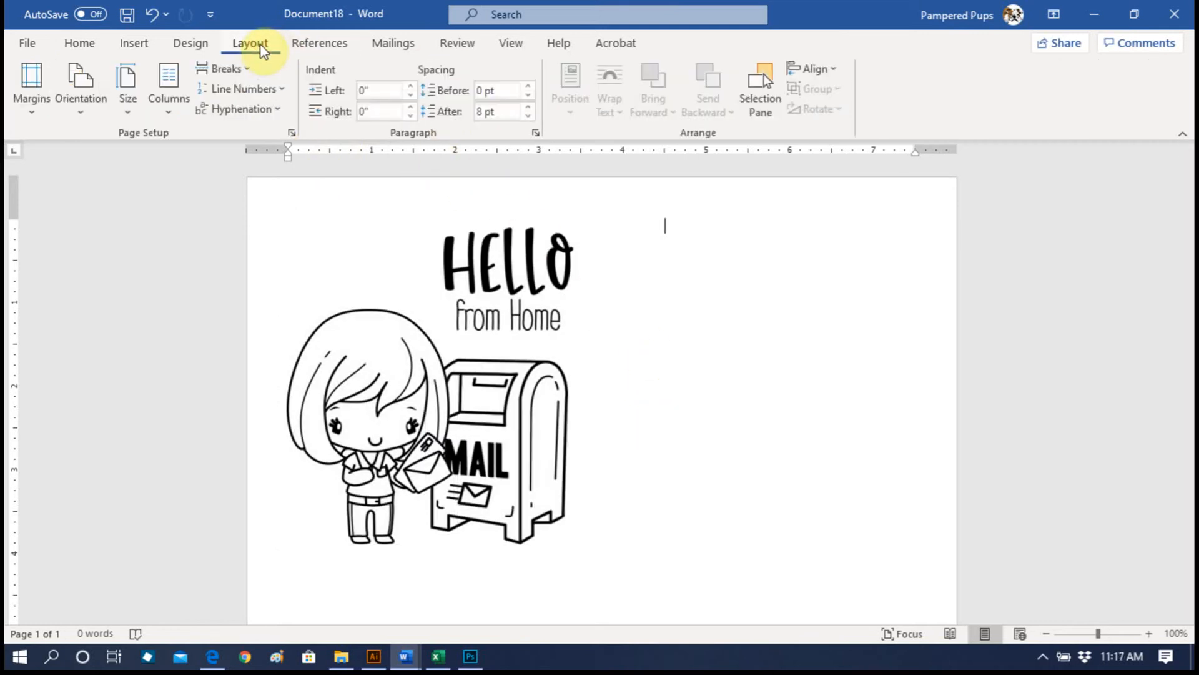
pyautogui.click(760, 88)
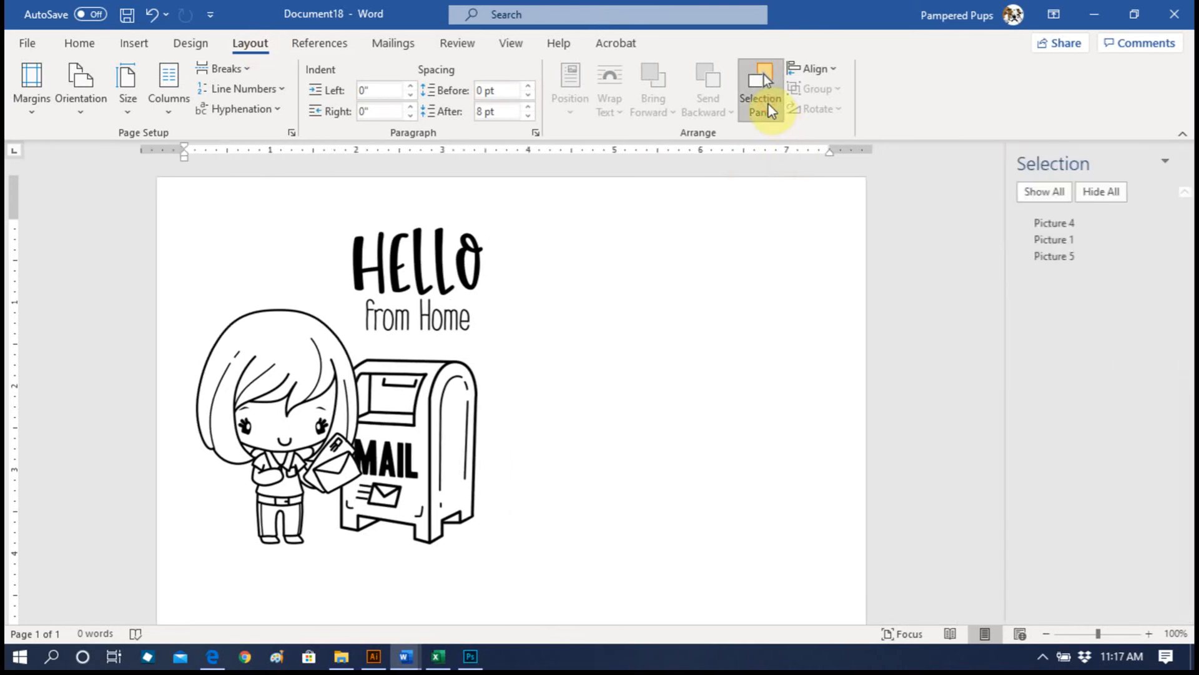
pyautogui.click(1073, 192)
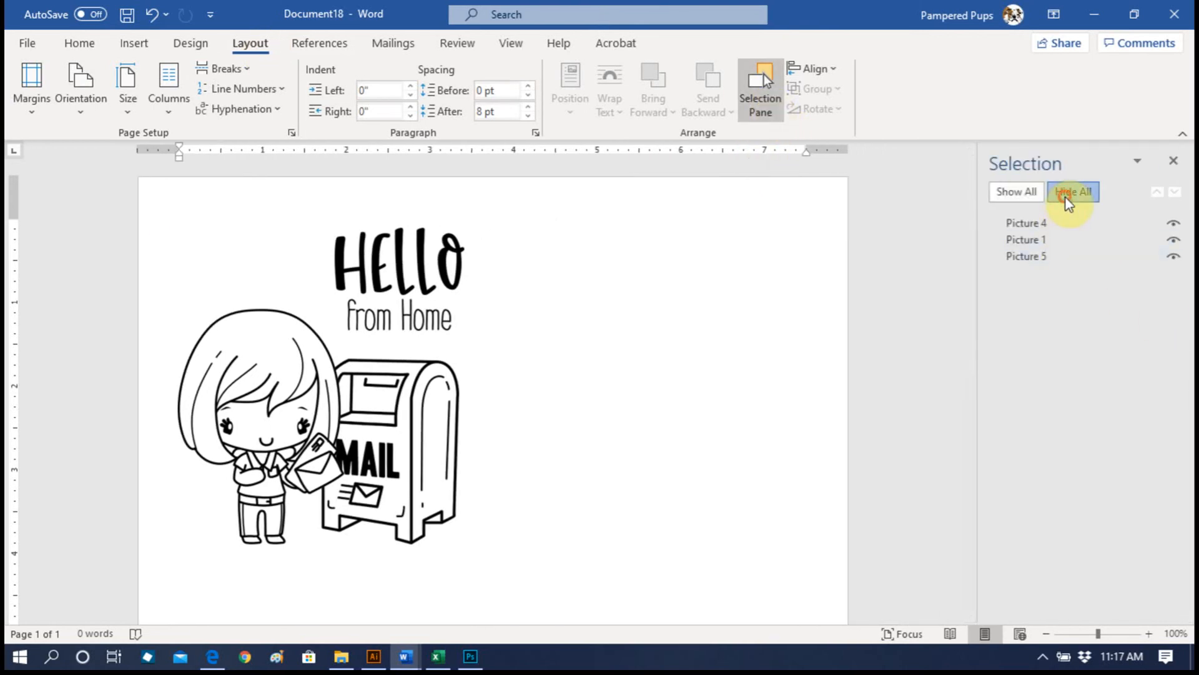
pyautogui.click(1073, 192)
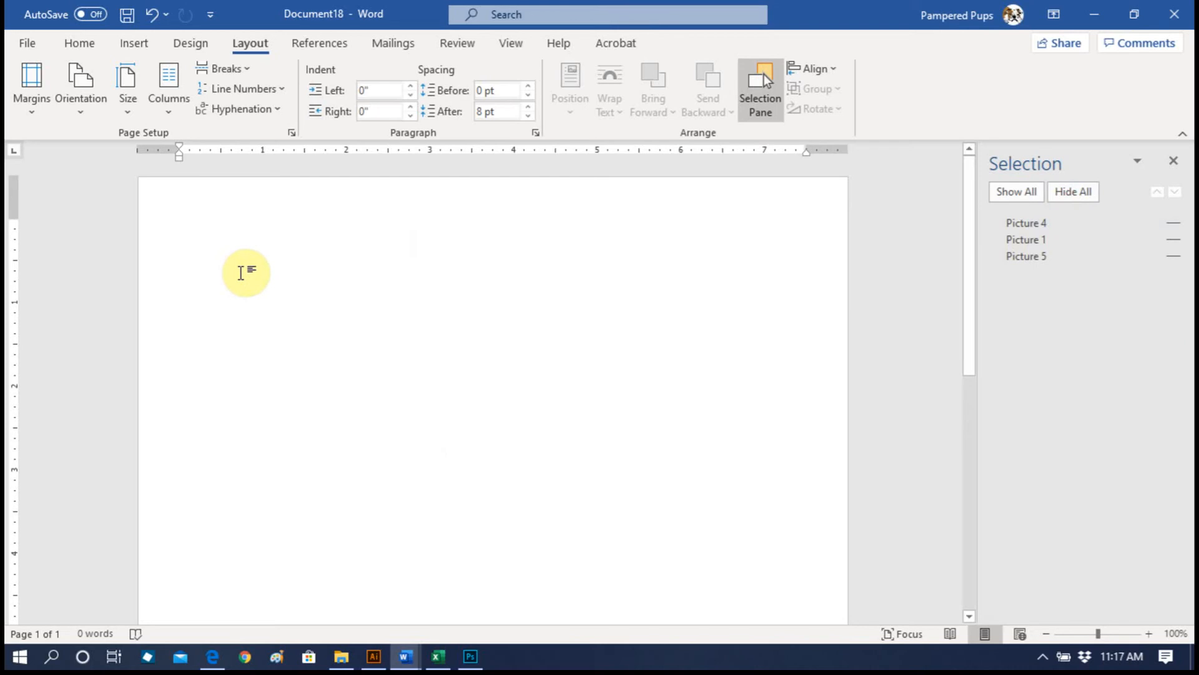
pyautogui.click(556, 225)
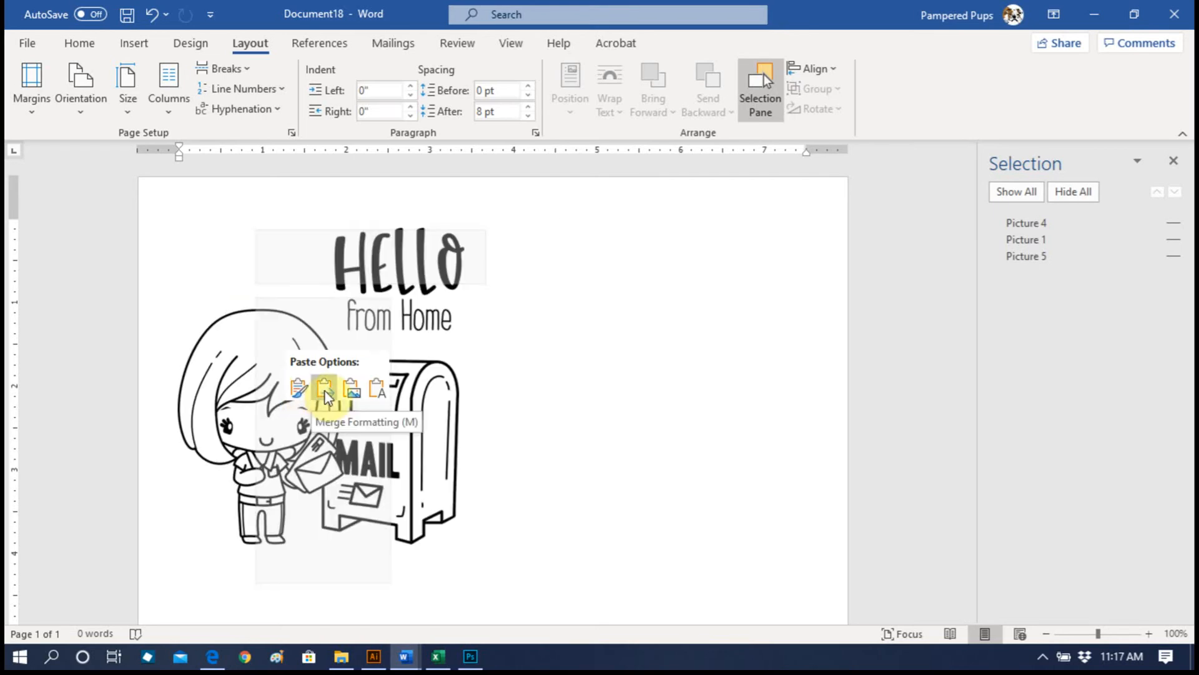
# Paste the copied scene onto the page as a single picture.
pyautogui.rightClick(352, 403)
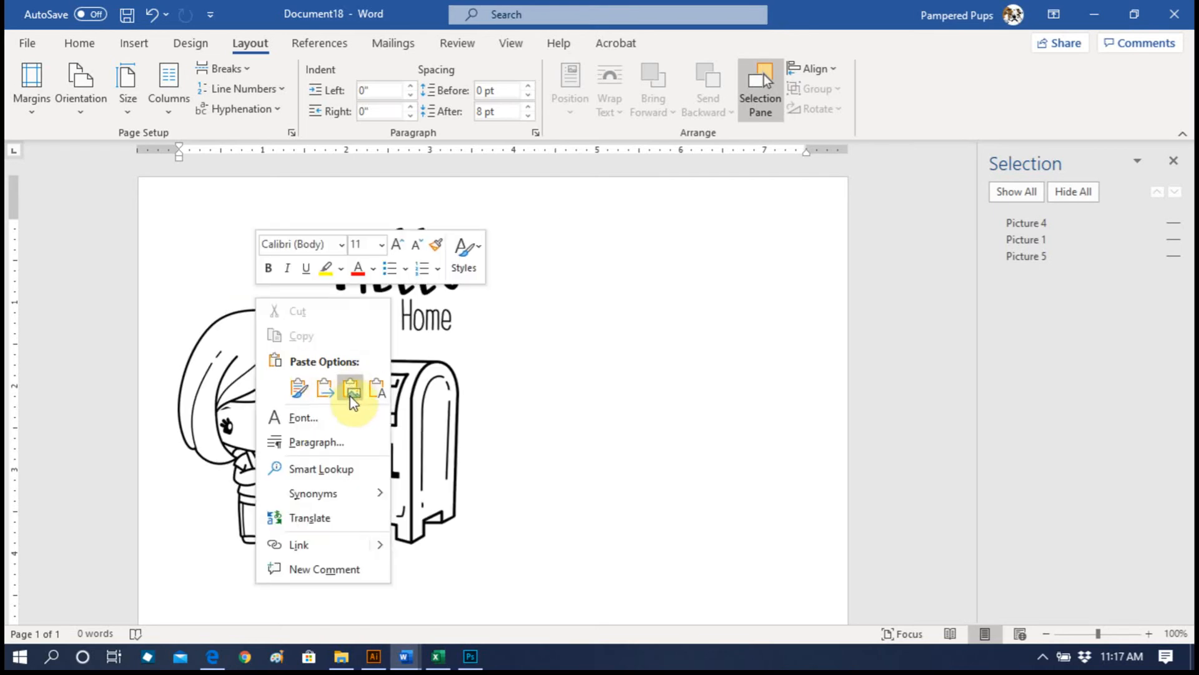
pyautogui.click(352, 389)
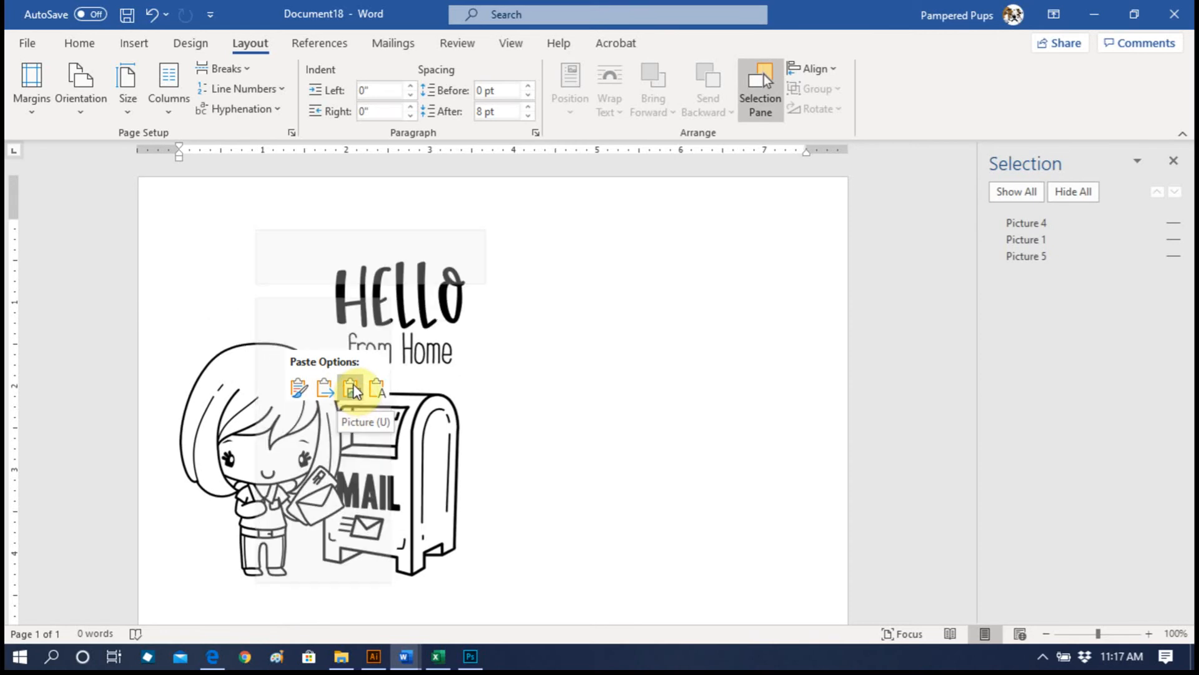
pyautogui.click(352, 388)
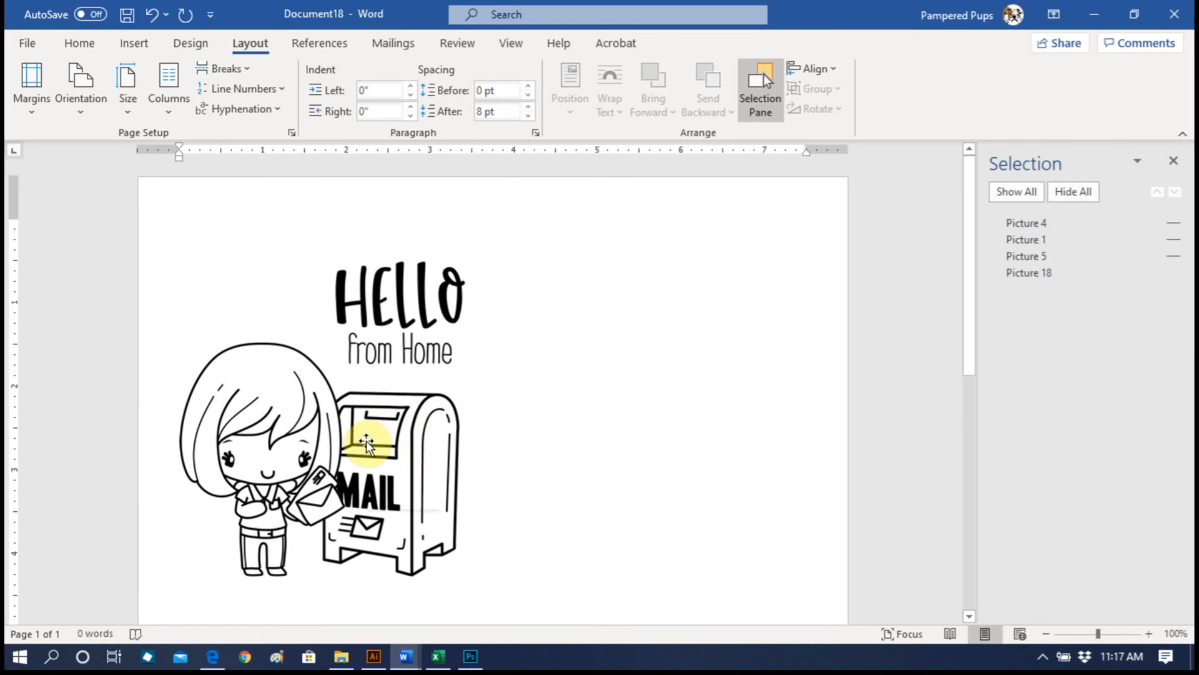
# Set the pasted picture's text wrapping to float freely over the page.
pyautogui.rightClick(367, 444)
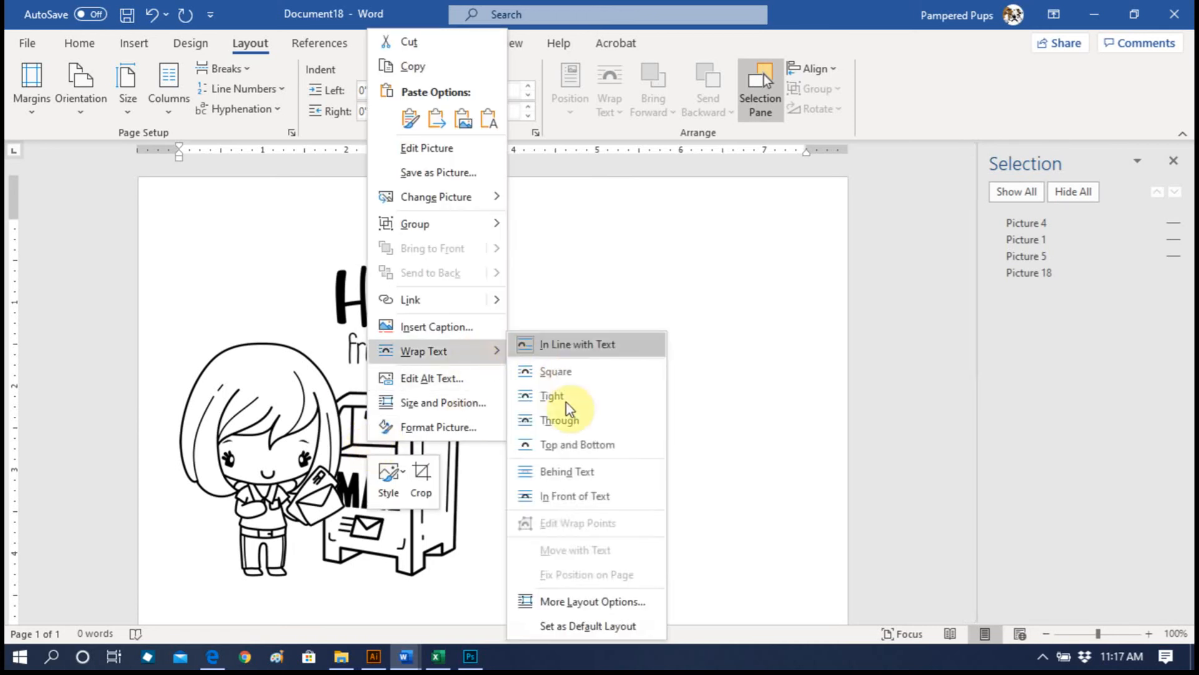
pyautogui.click(578, 343)
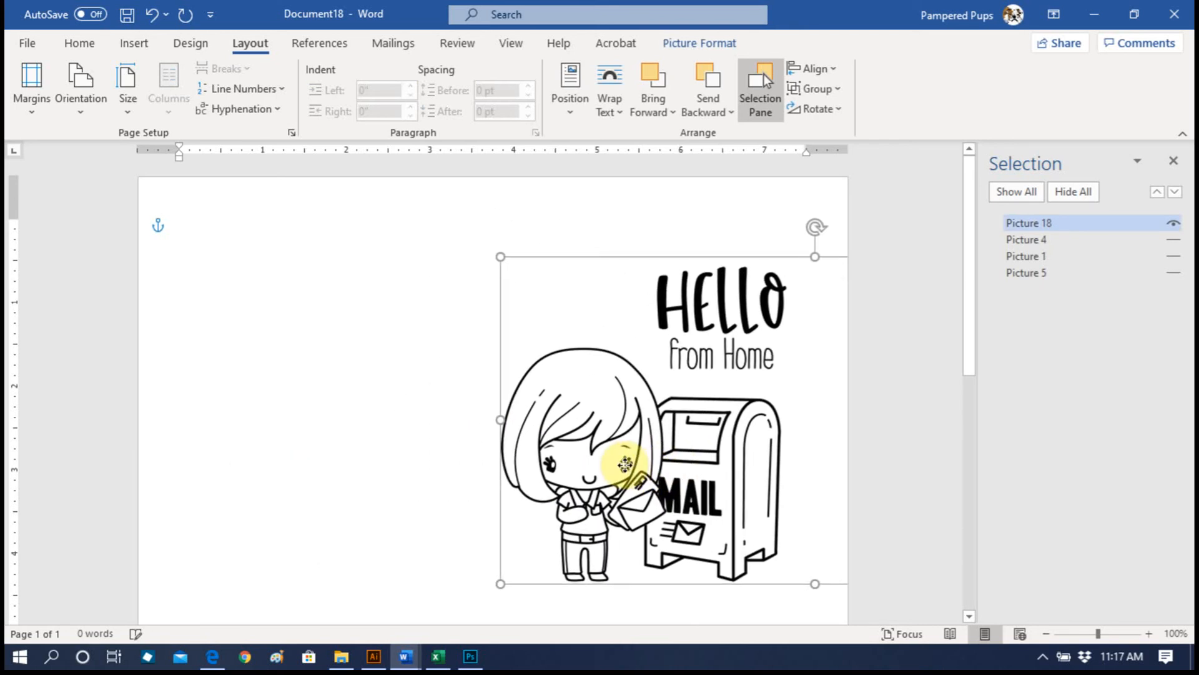
pyautogui.click(382, 451)
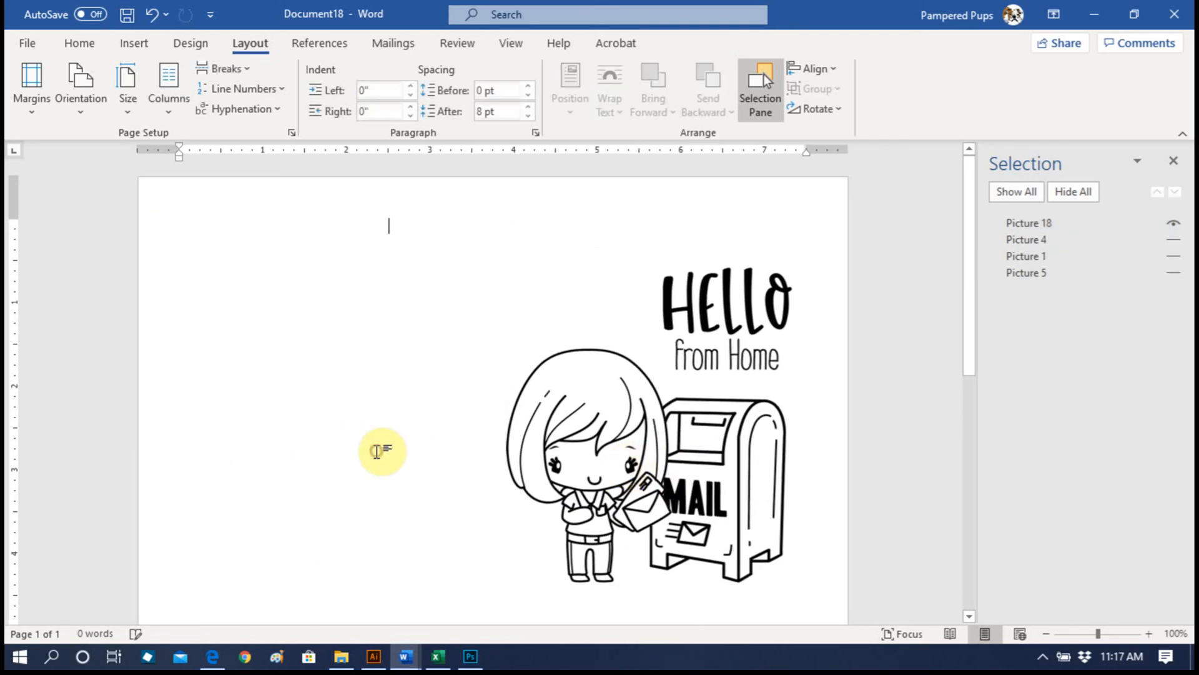
# Paste a second copy of the scene as a picture and bring up its wrapping options.
pyautogui.rightClick(382, 451)
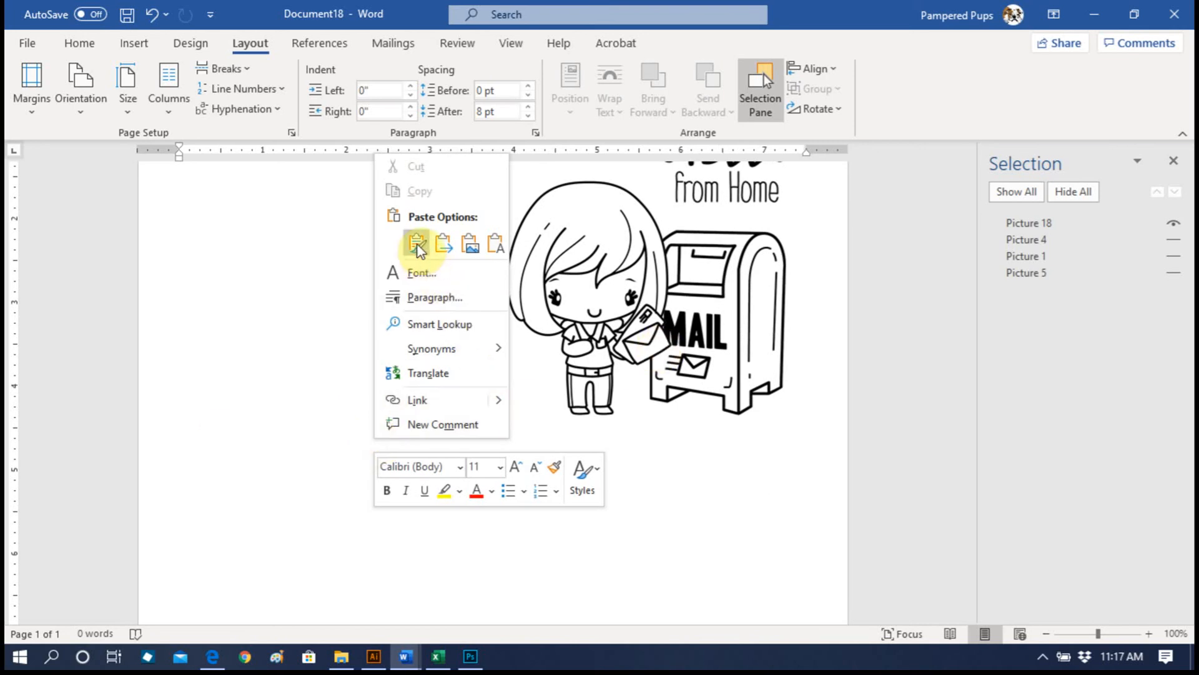
pyautogui.moveTo(470, 244)
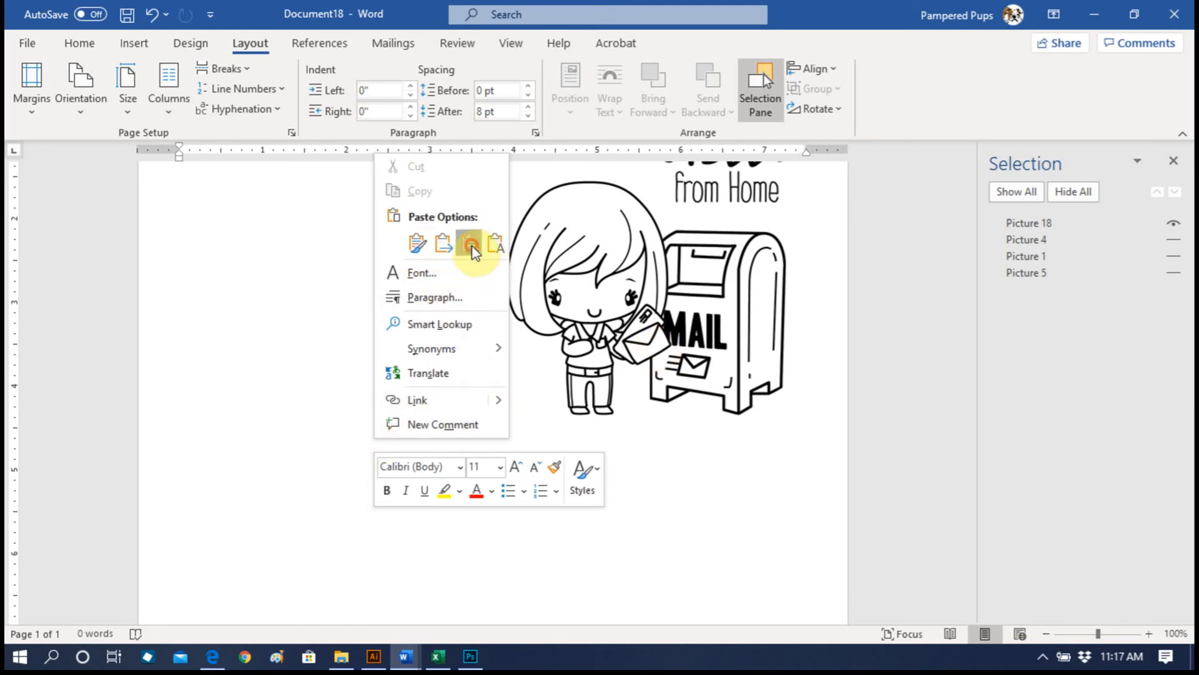
pyautogui.click(469, 243)
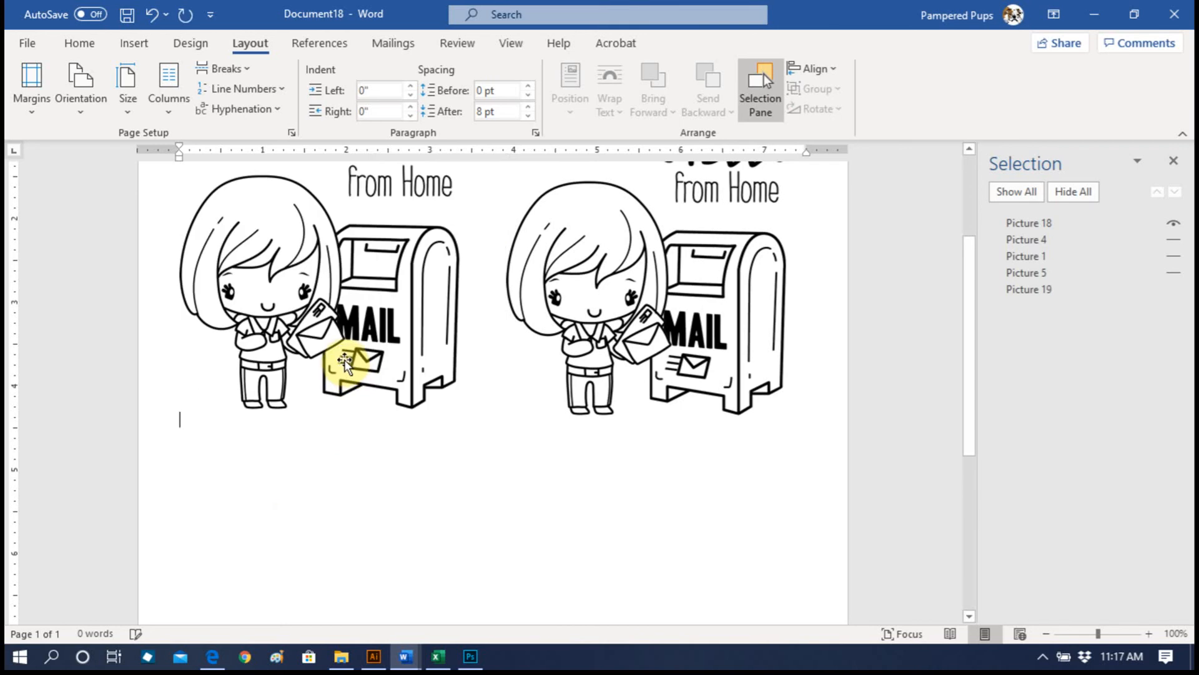
pyautogui.rightClick(351, 364)
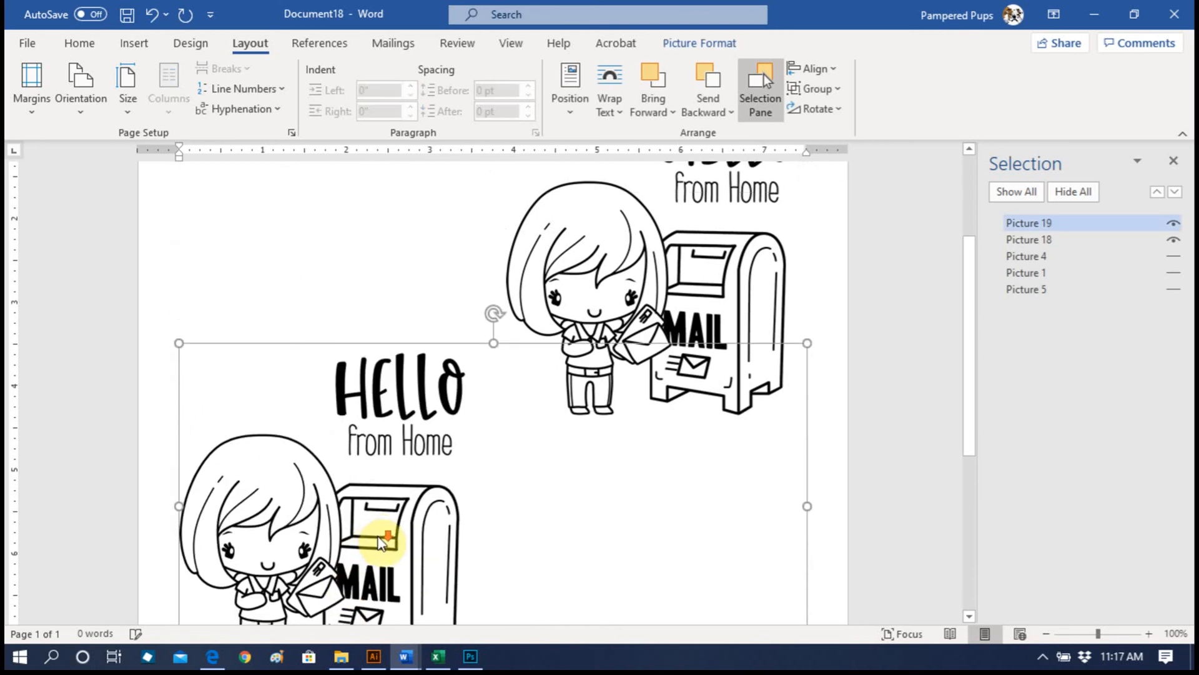
pyautogui.scroll(-3)
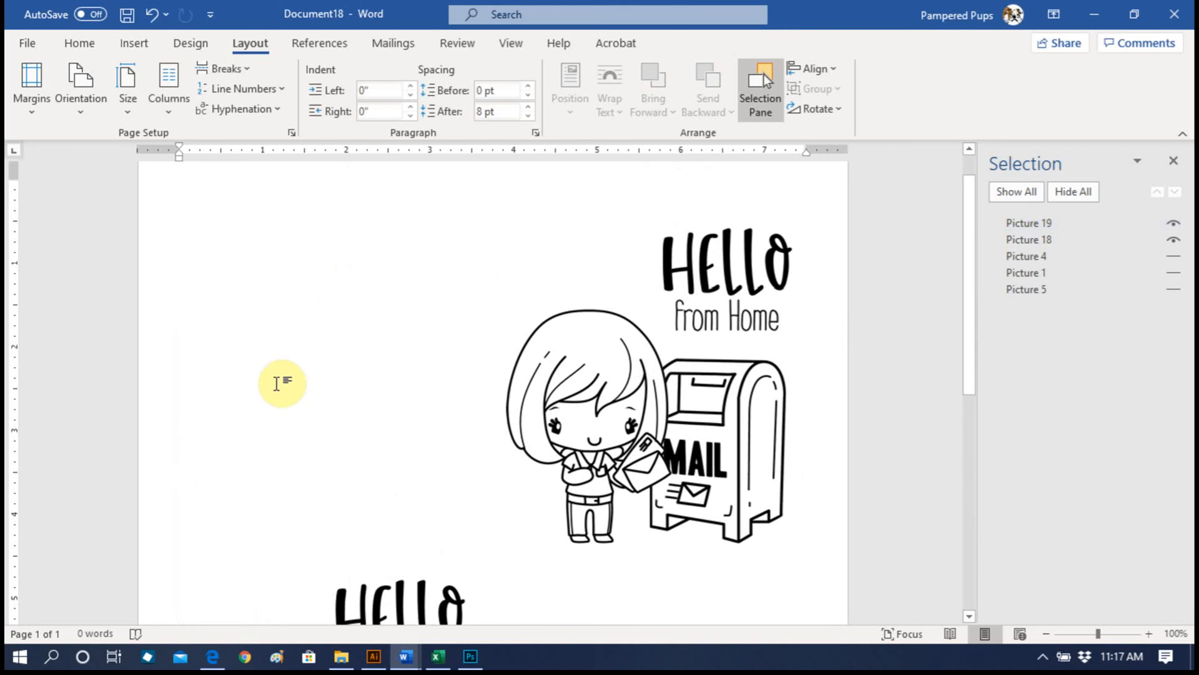
# Set the third copy to In Front of Text, then show the page in print preview.
pyautogui.rightClick(282, 383)
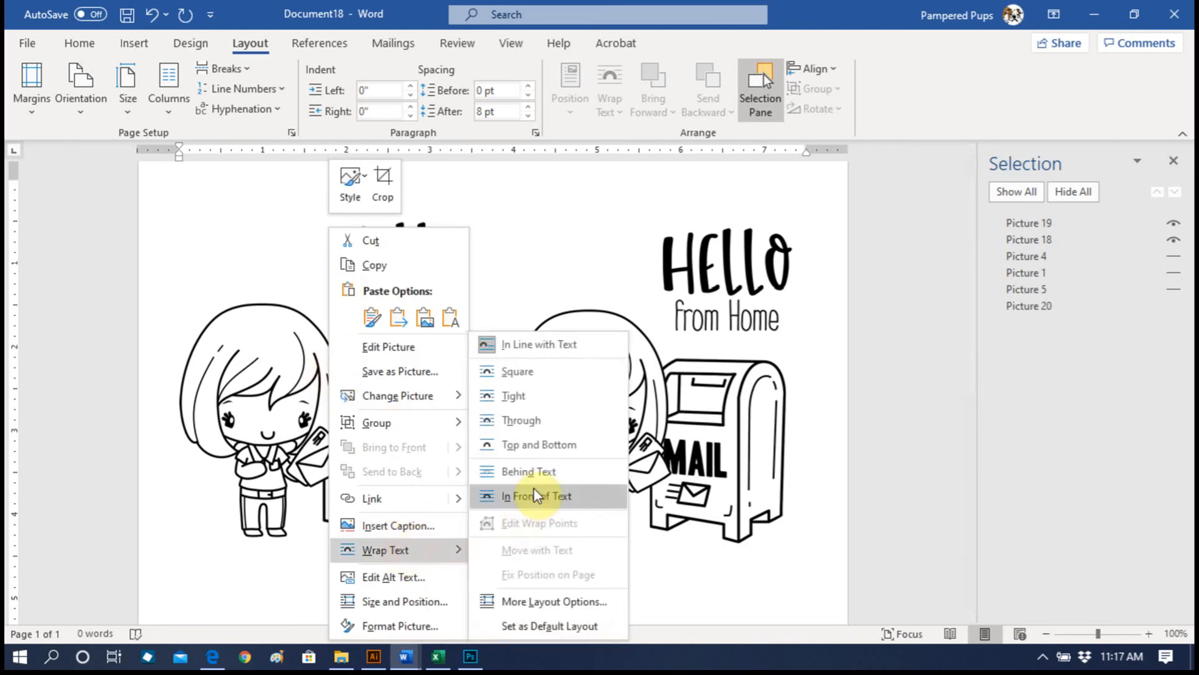
pyautogui.click(536, 495)
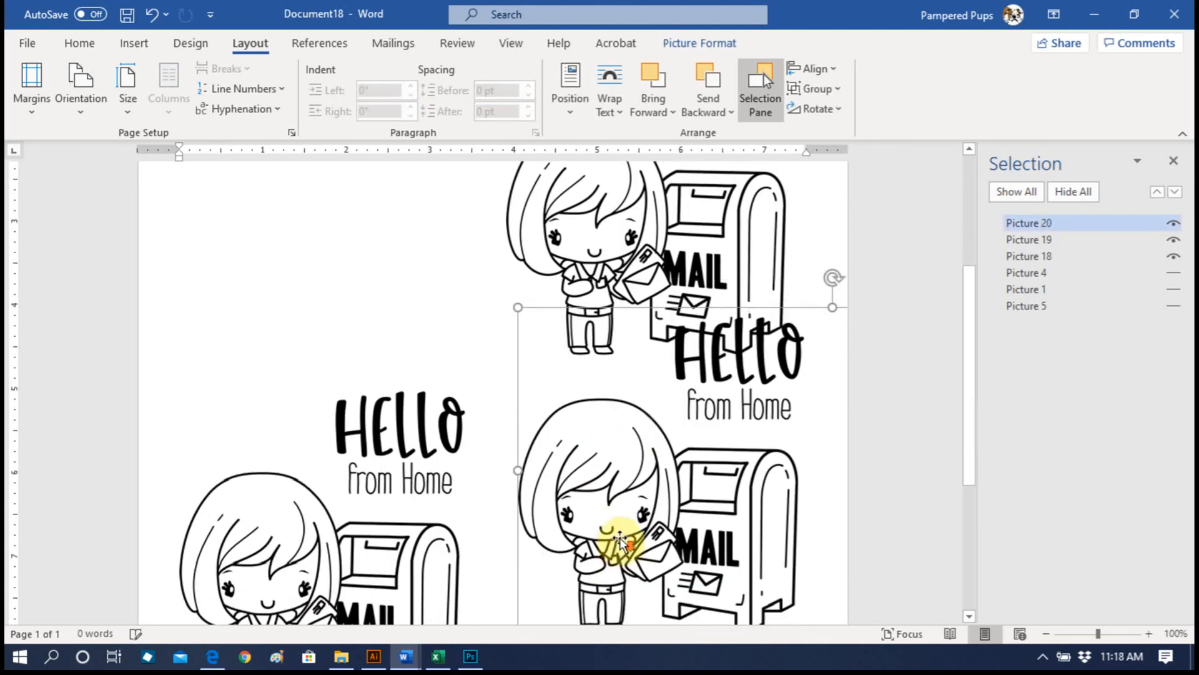
pyautogui.scroll(-3)
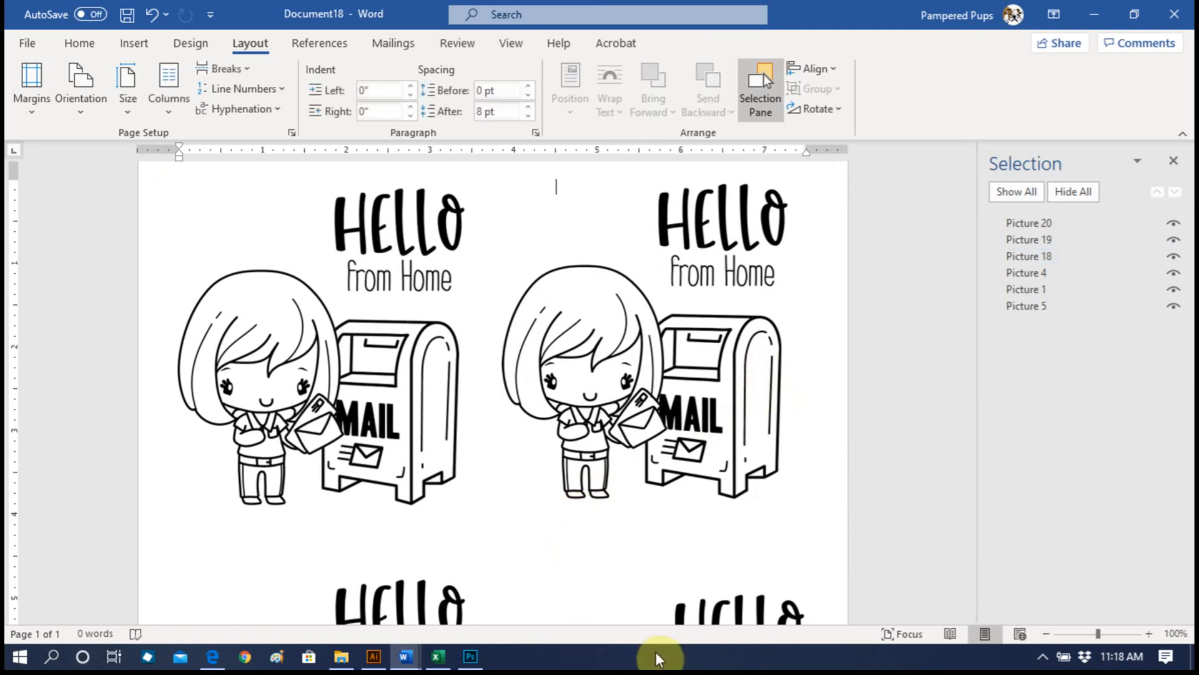
pyautogui.press('ctrl+p')
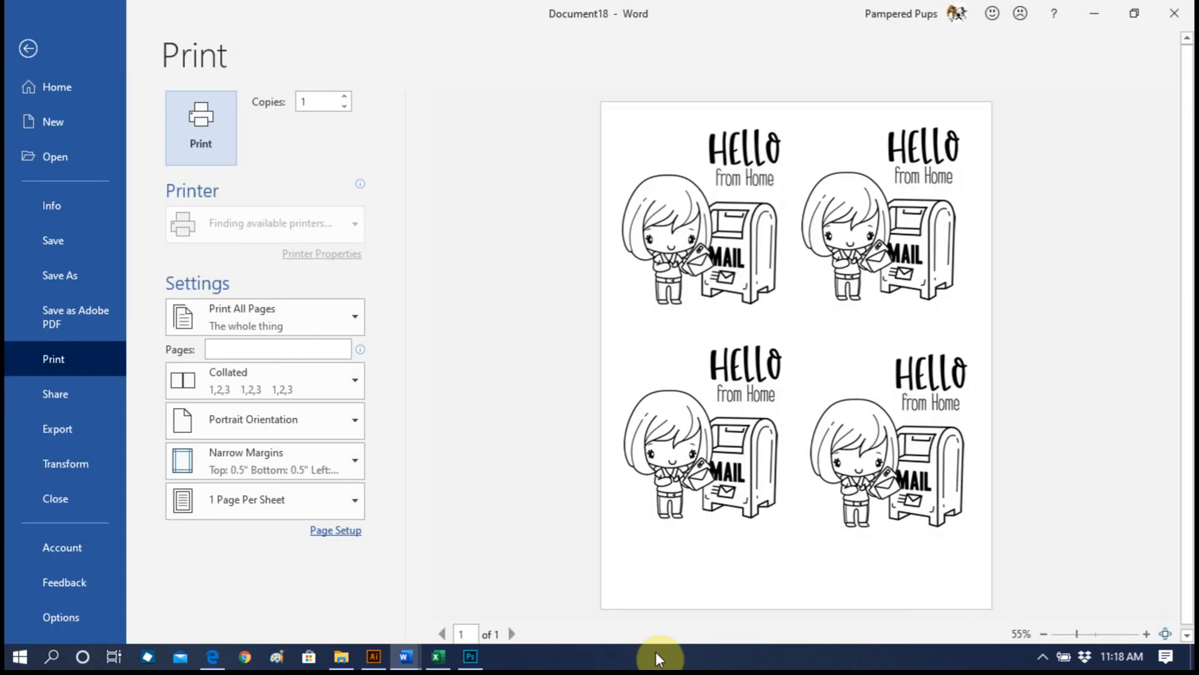